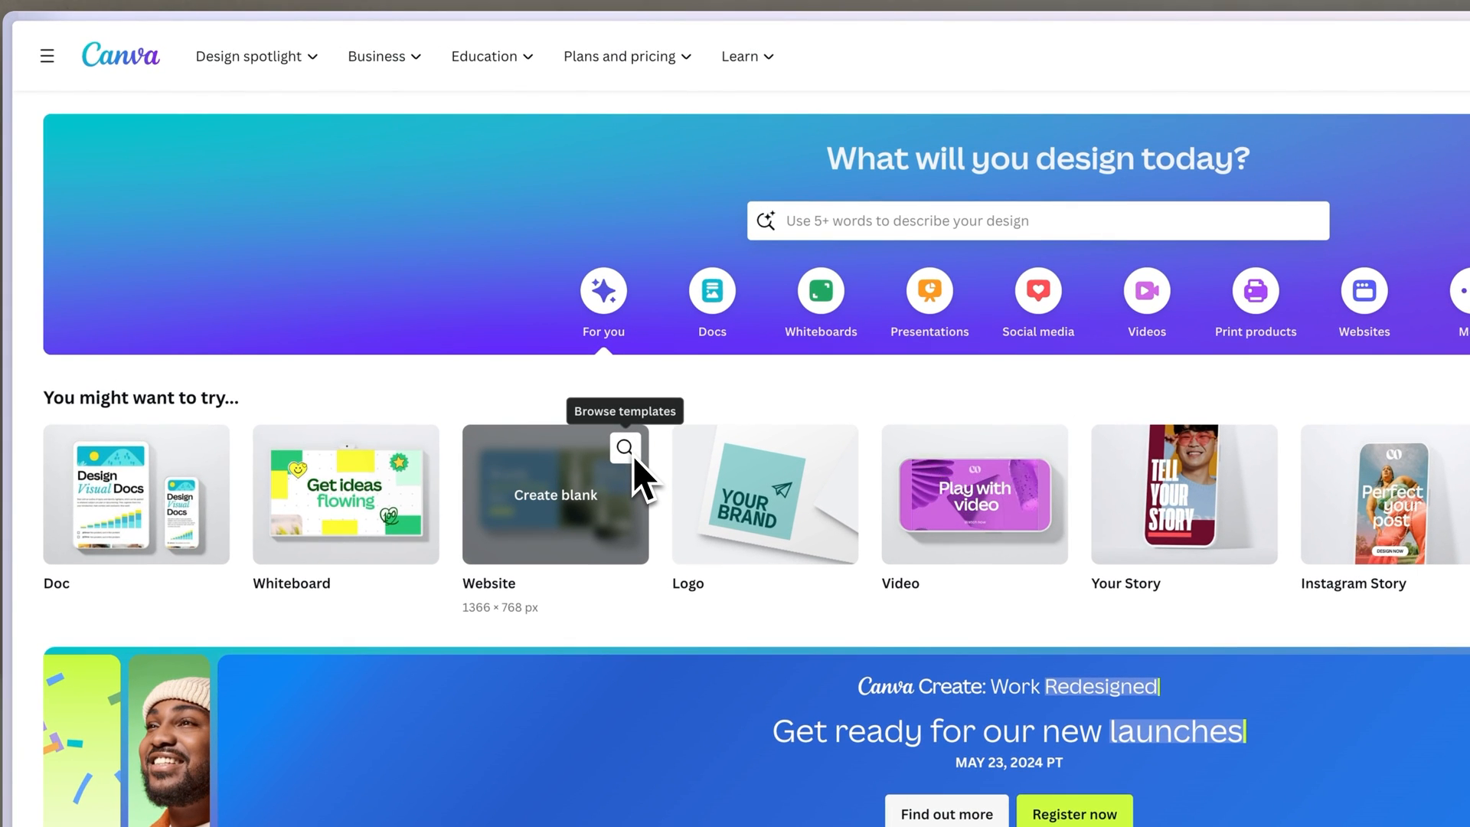
# - Search Canva templates for 'landing page' using the recent search suggestion
pyautogui.click(1032, 221)
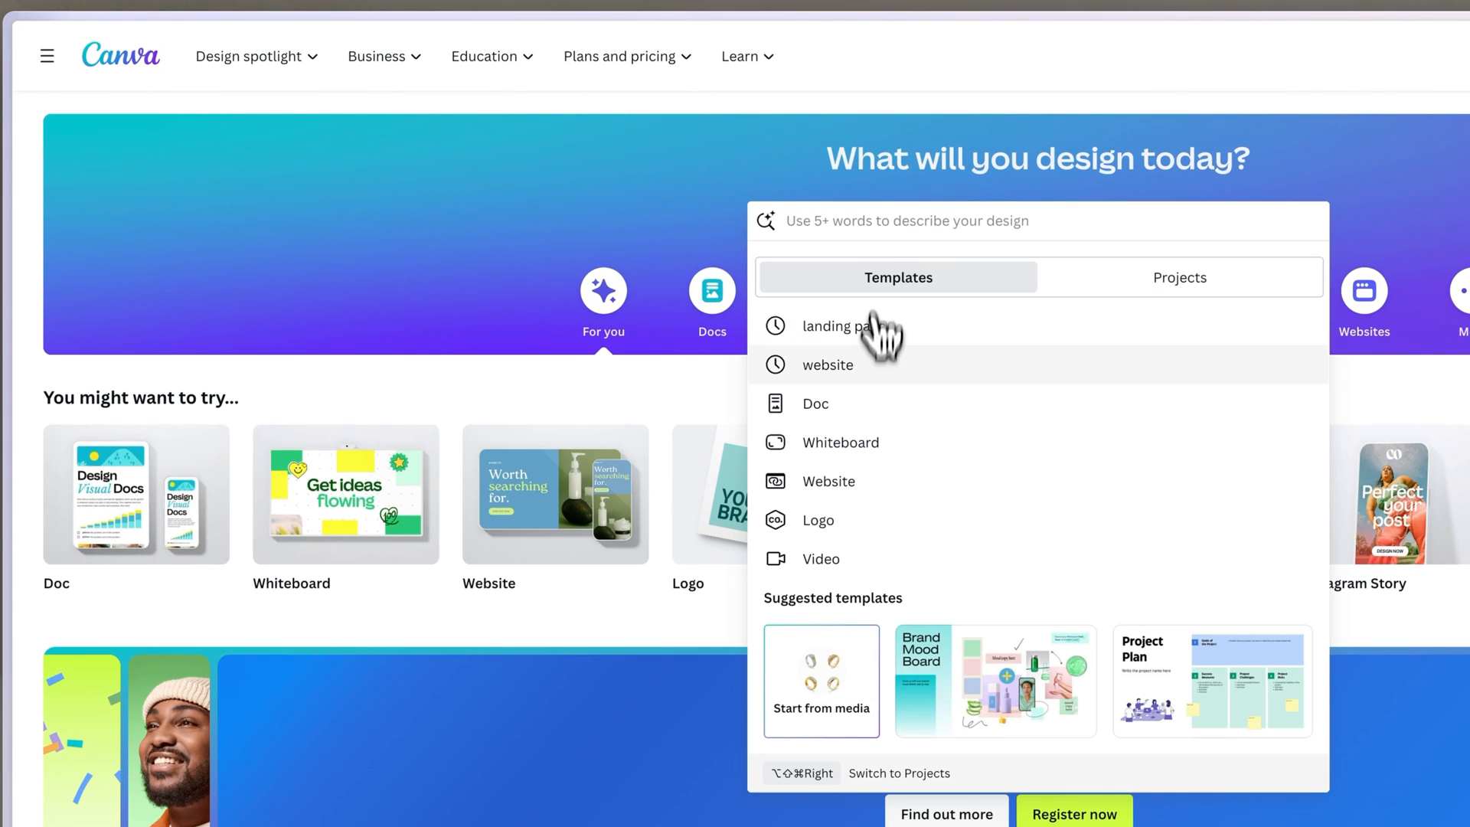
pyautogui.click(832, 325)
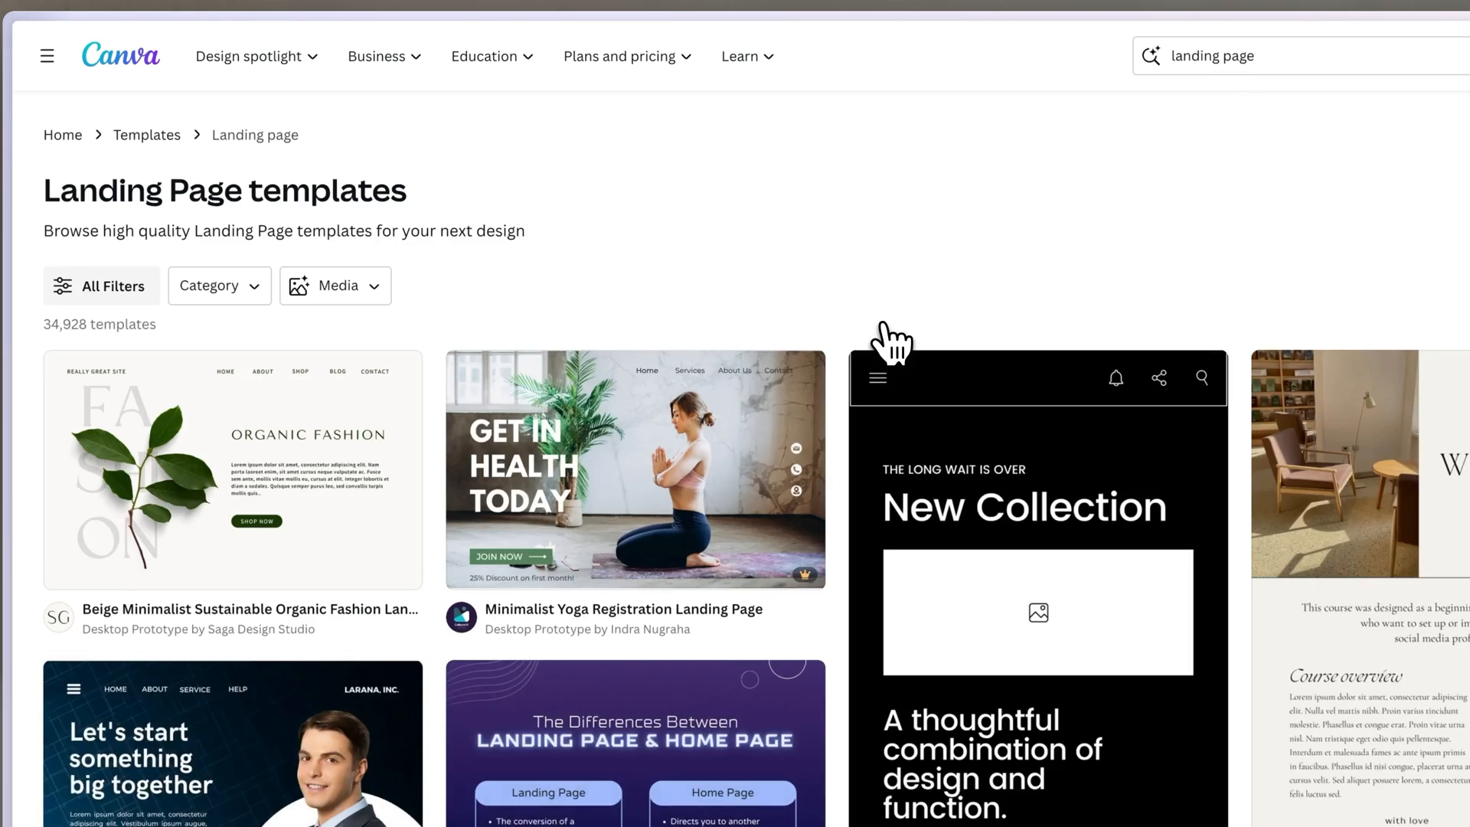
# - Filter the landing page templates to Business > Websites, leaving 223 results
pyautogui.click(220, 285)
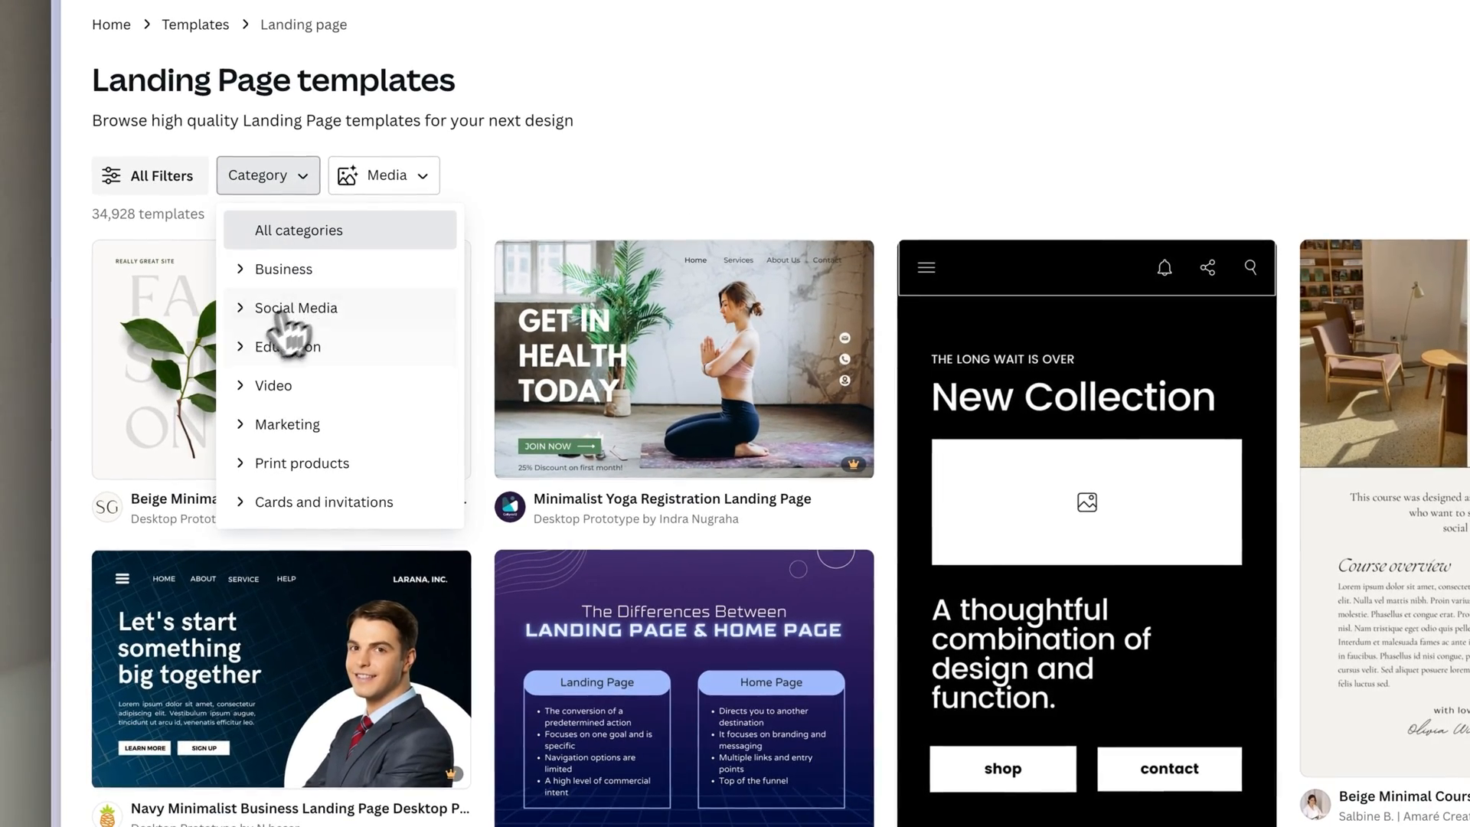
pyautogui.click(283, 268)
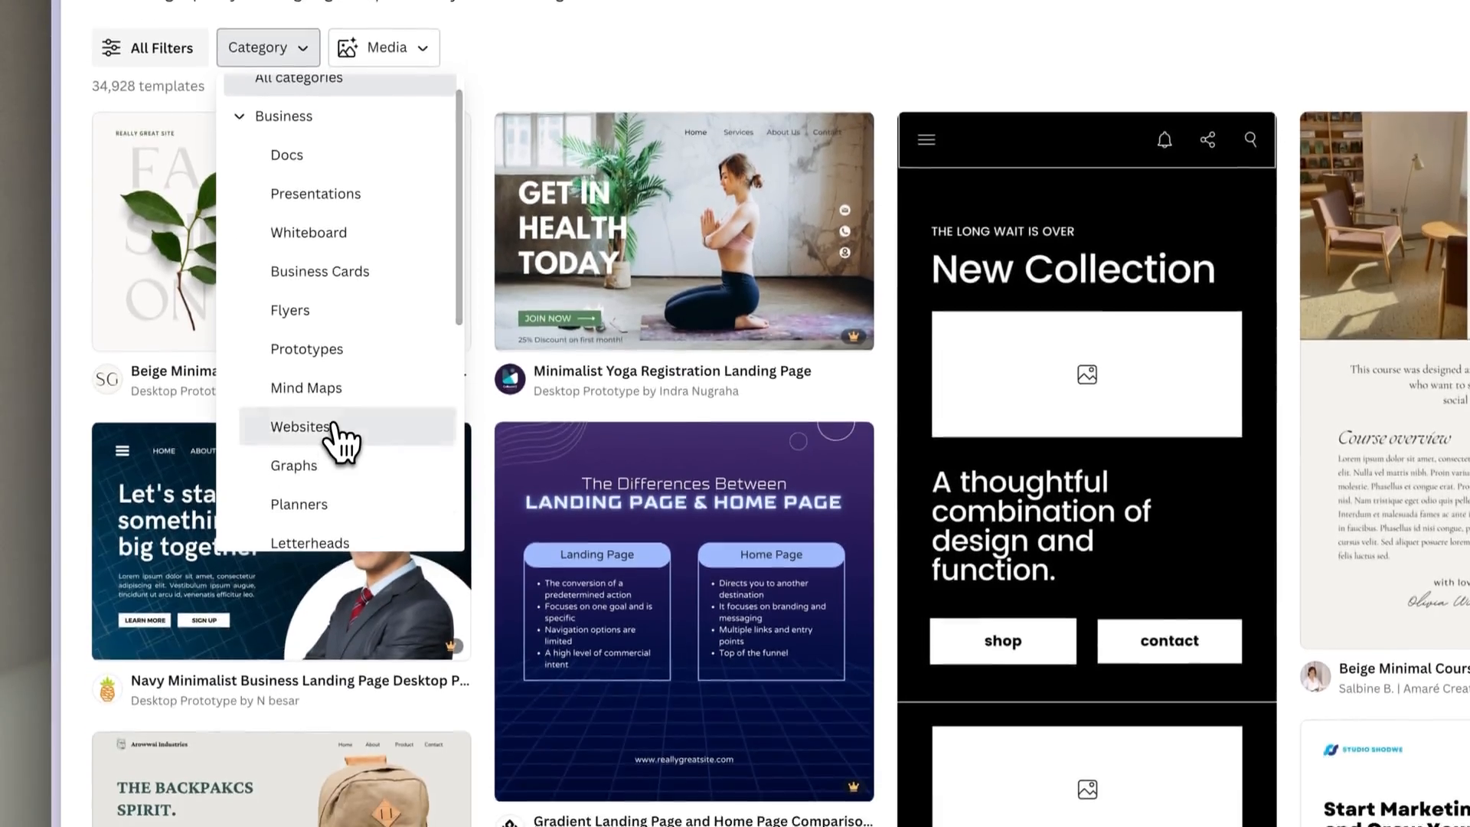
pyautogui.click(299, 426)
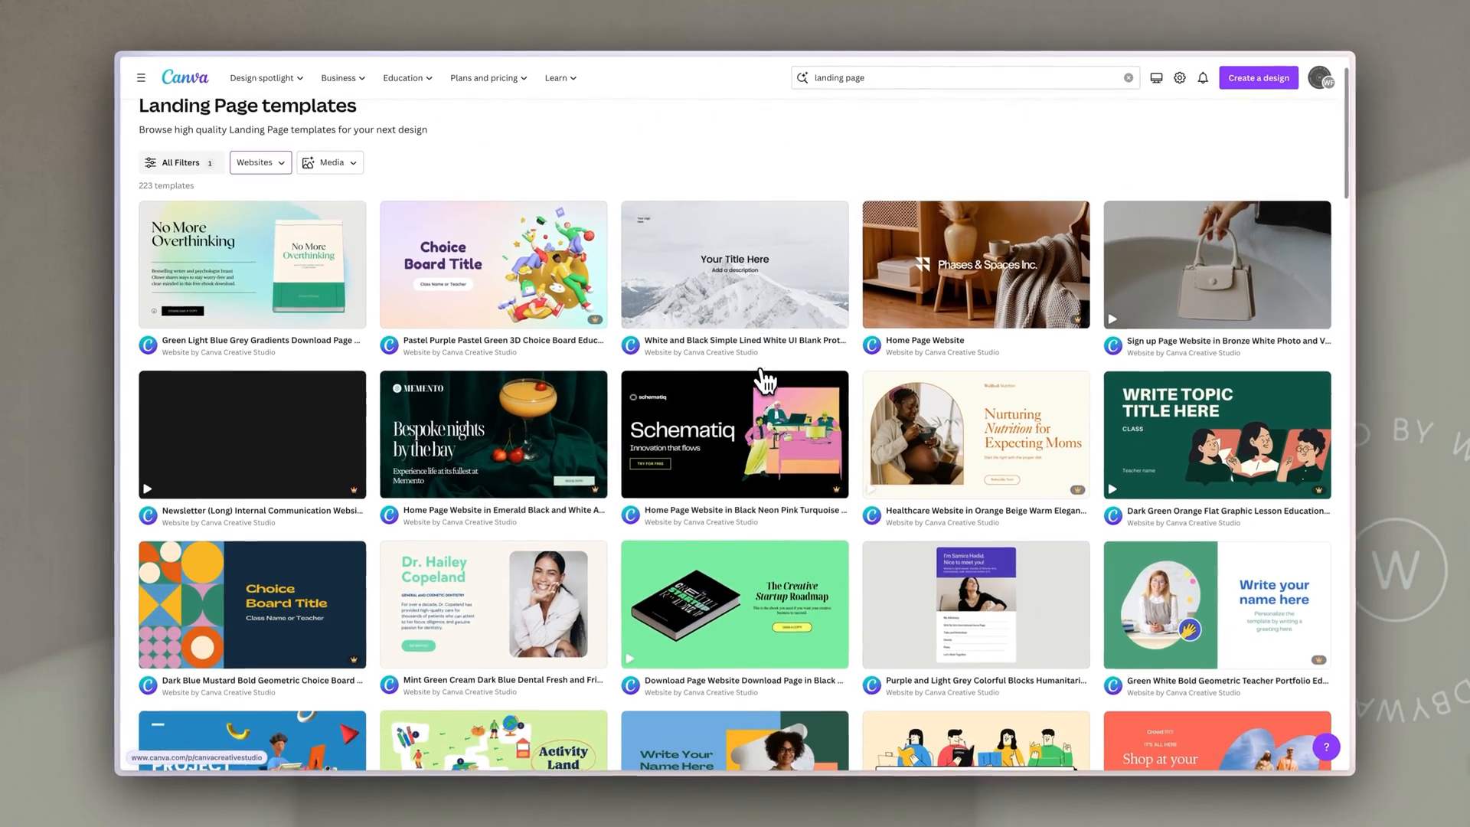
pyautogui.scroll(-3)
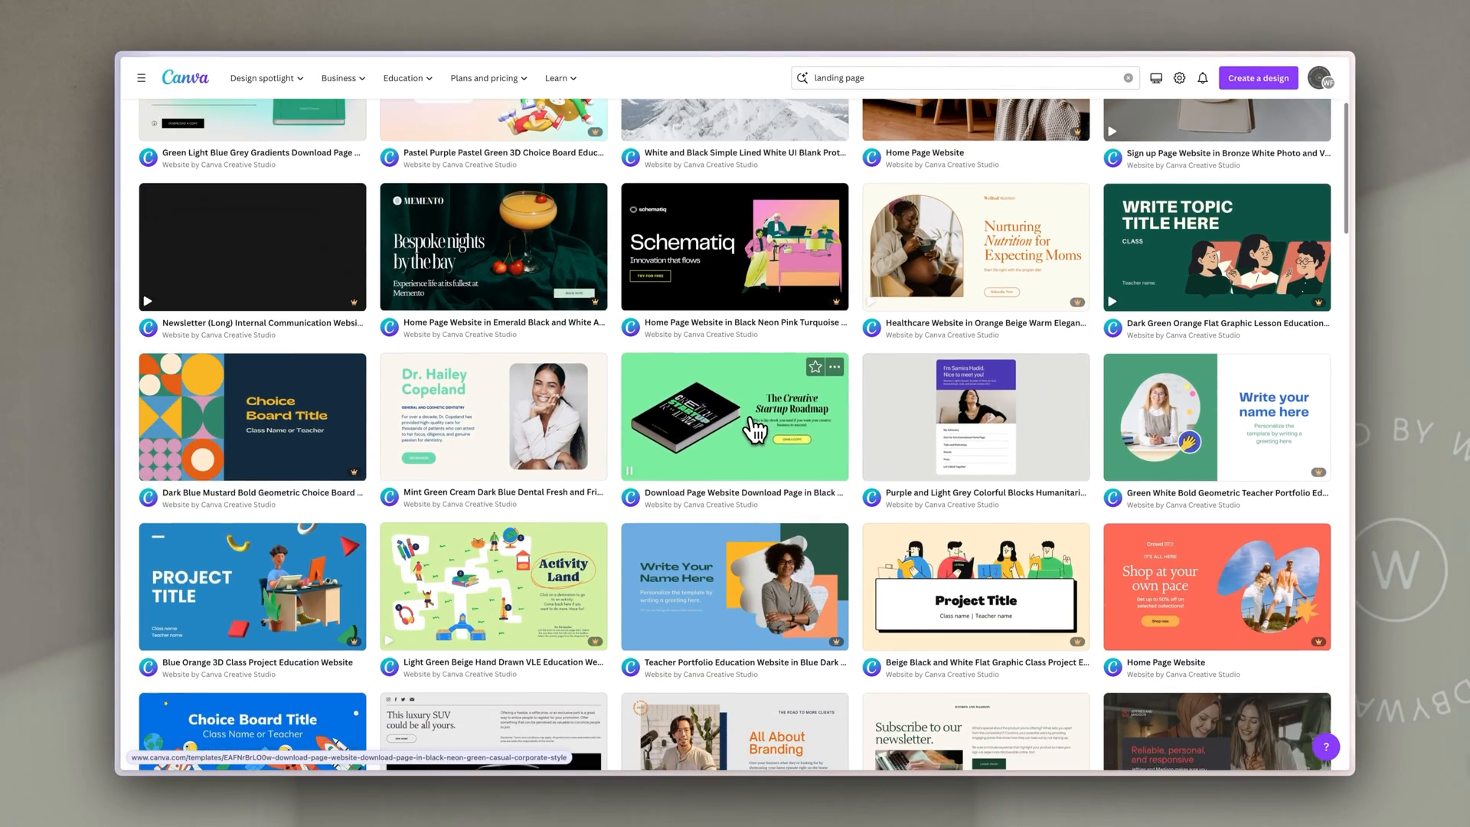
pyautogui.scroll(-3)
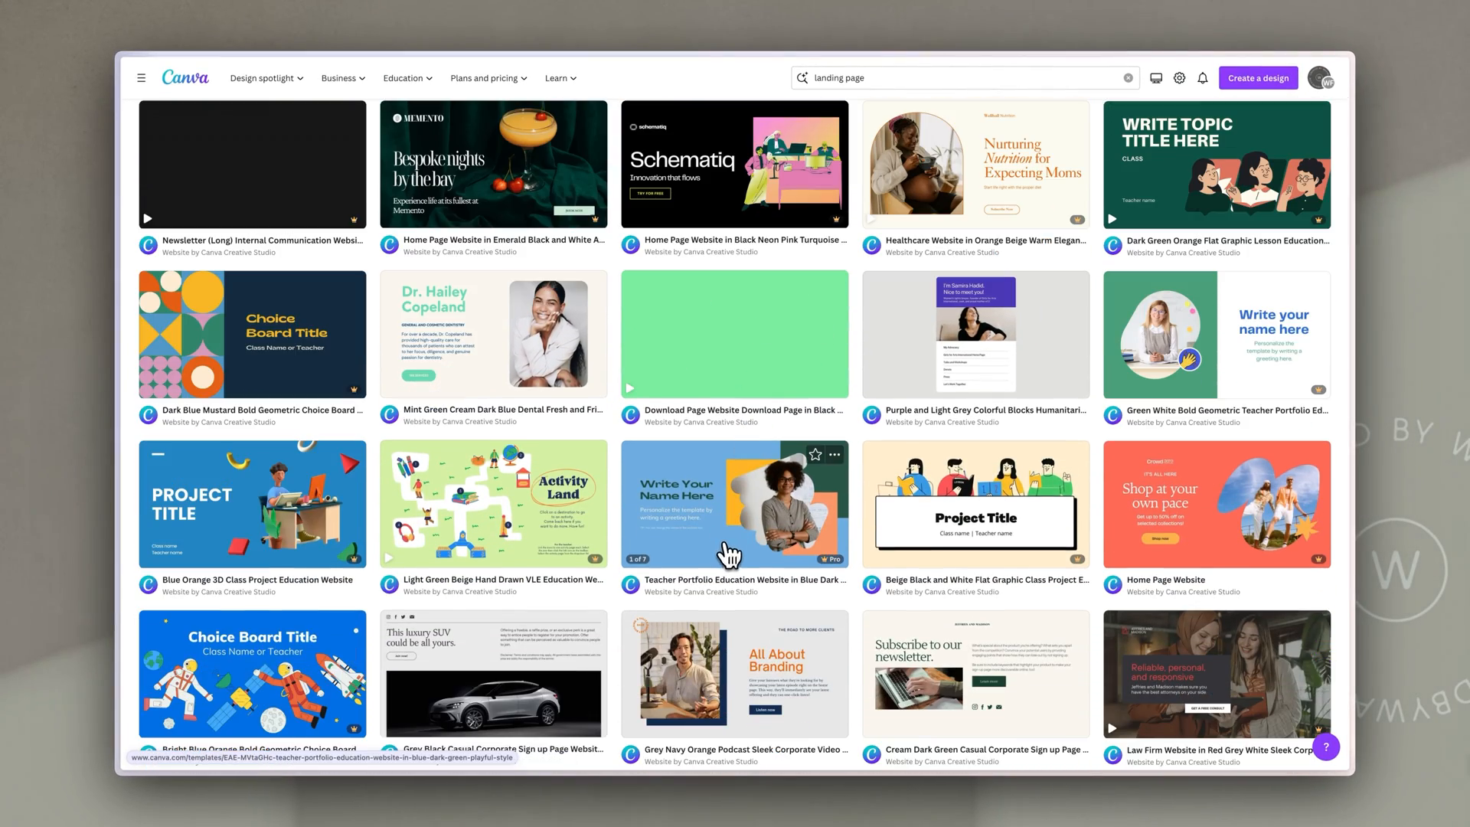